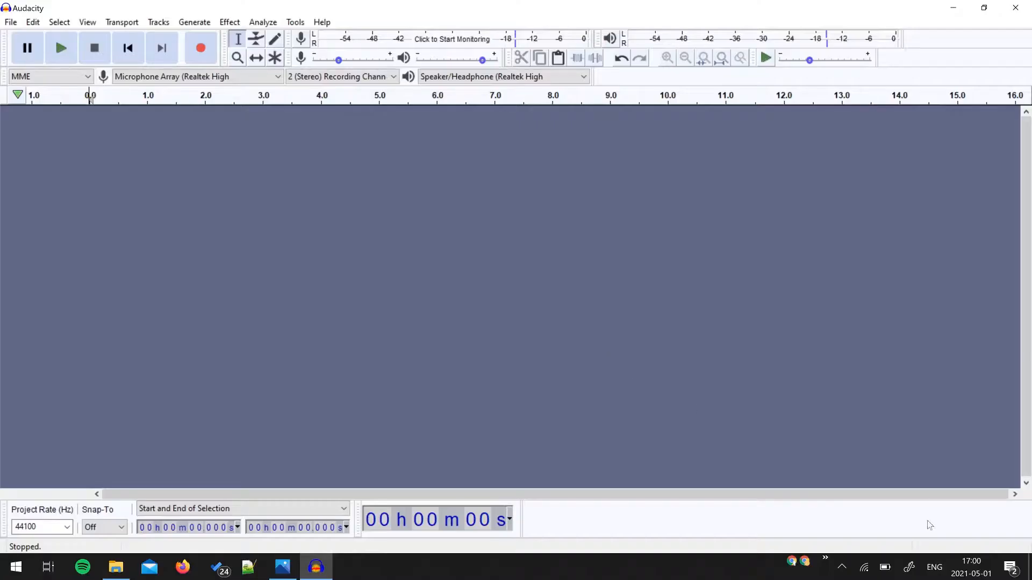
mouse_move(523, 246)
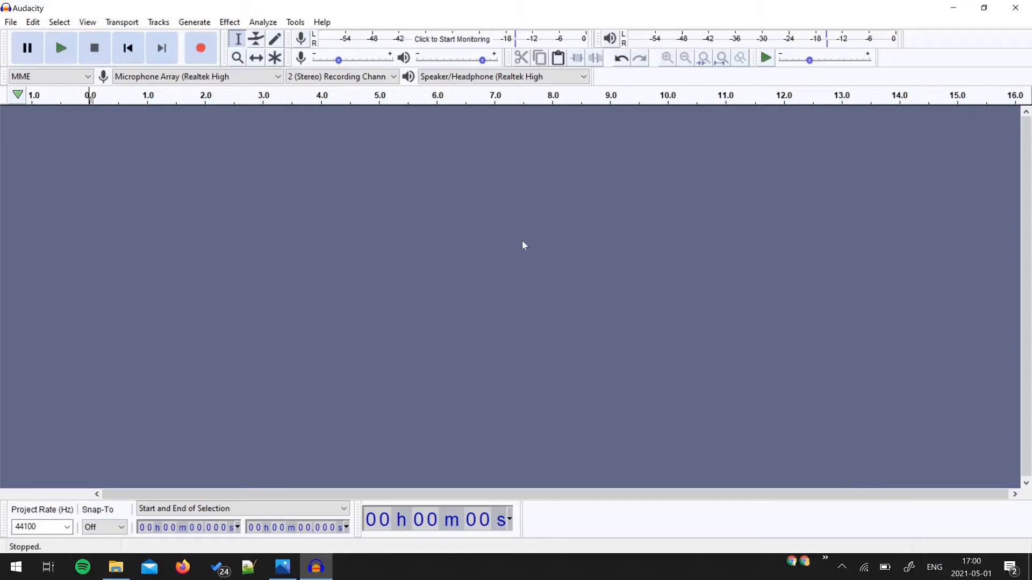
mouse_move(522, 247)
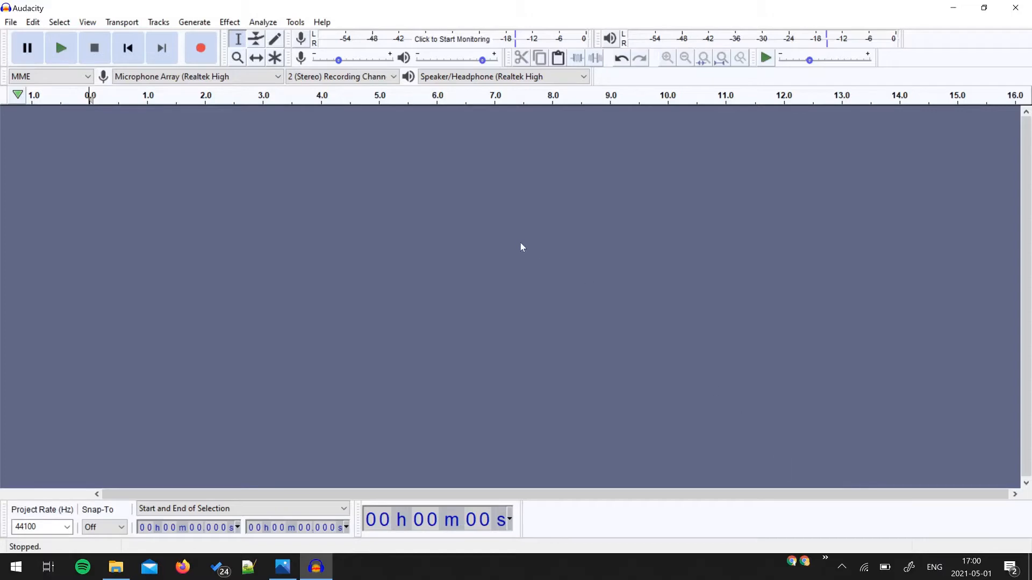
mouse_move(342, 17)
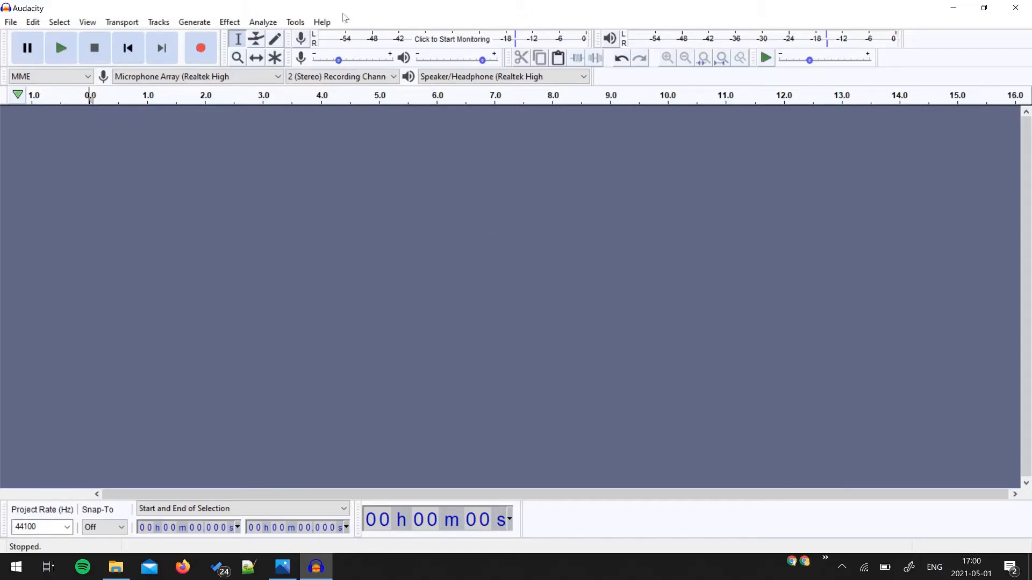
Step: View Audacity's version and credits window, highlighting the software description, then close it
left_click(322, 21)
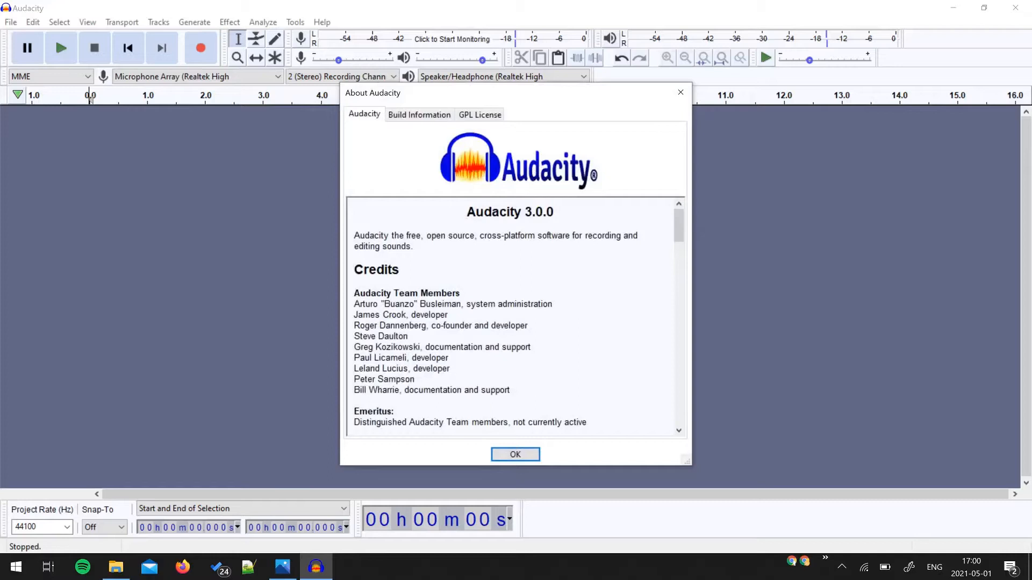
double_click(493, 211)
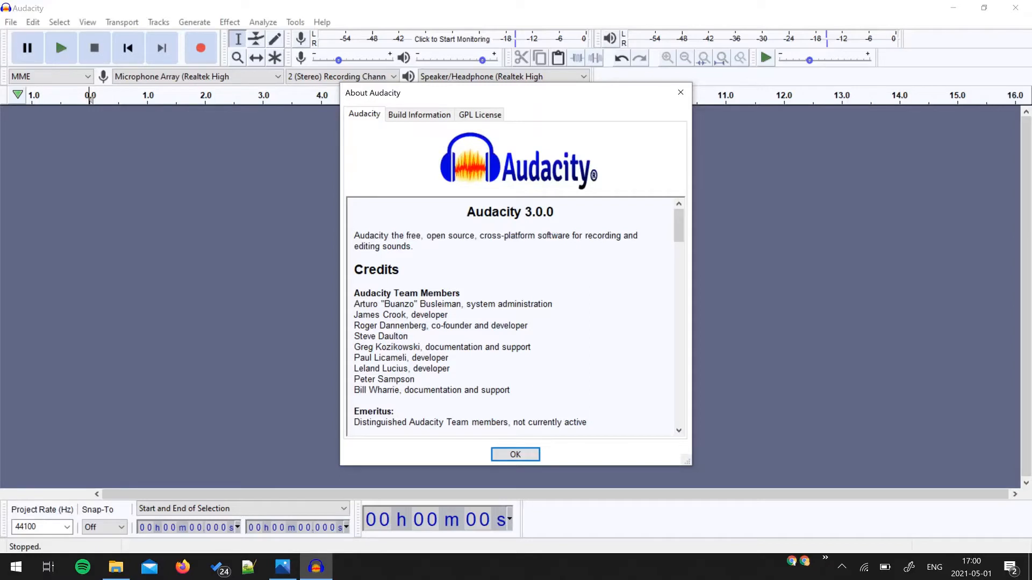
left_click_drag(480, 235, 568, 235)
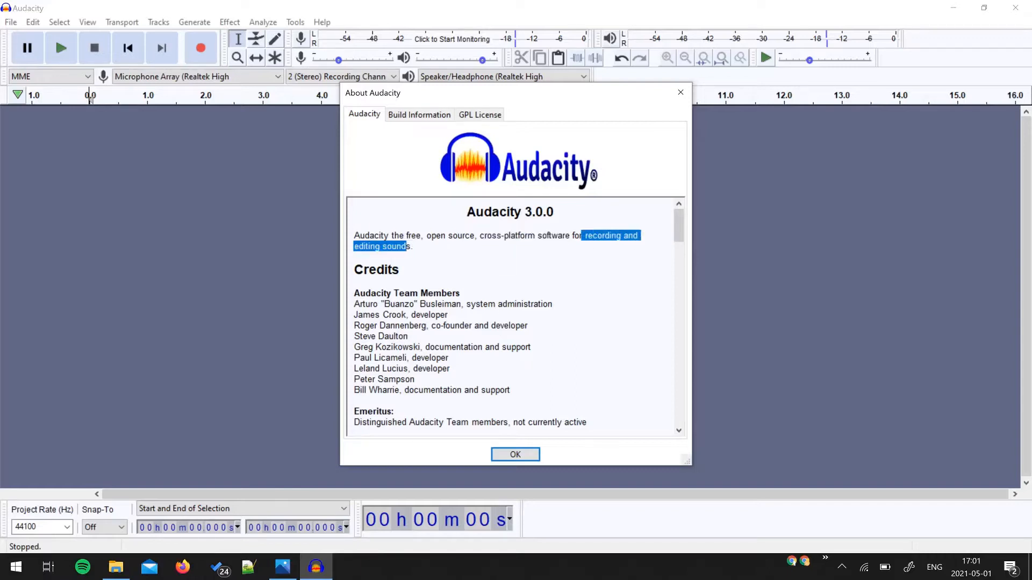
left_click(515, 454)
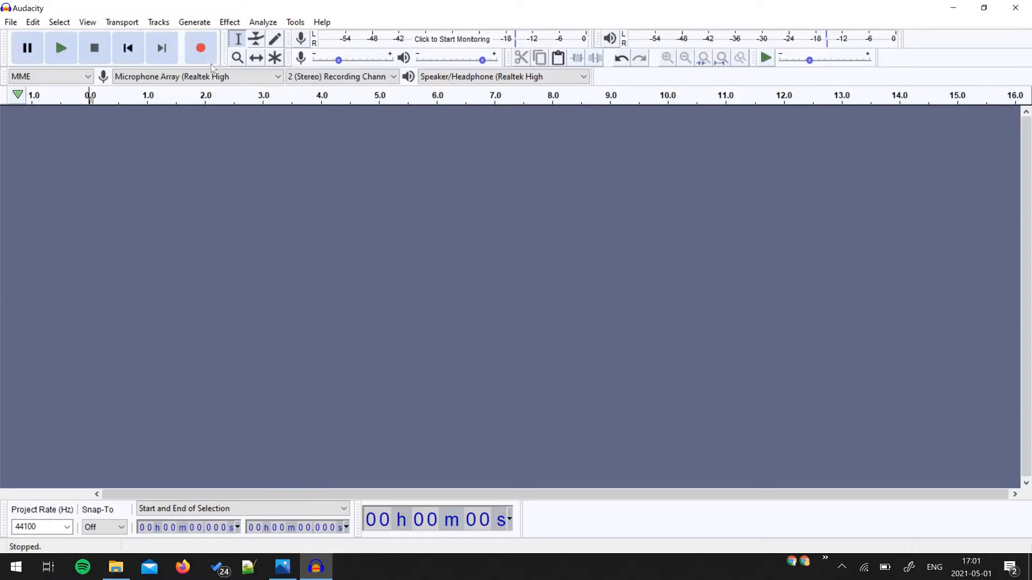
mouse_move(201, 47)
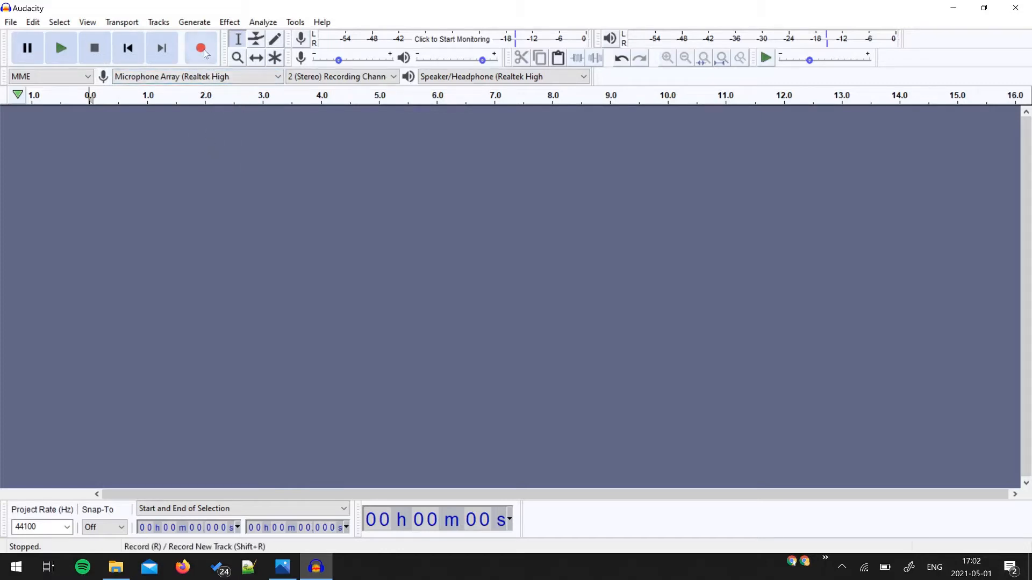
mouse_move(201, 48)
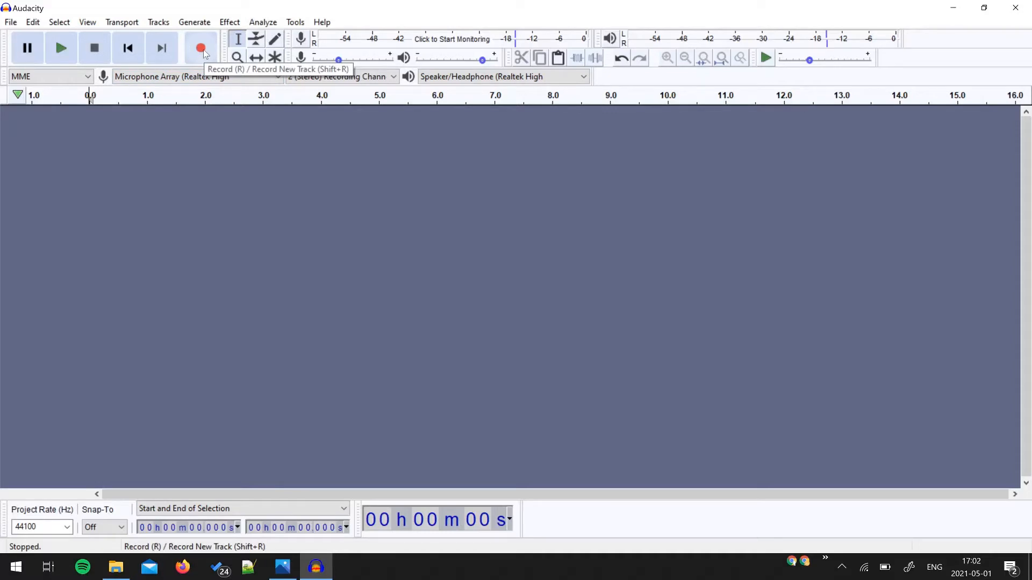
Step: Record about 24 seconds of spoken voice into a new stereo track
left_click(201, 47)
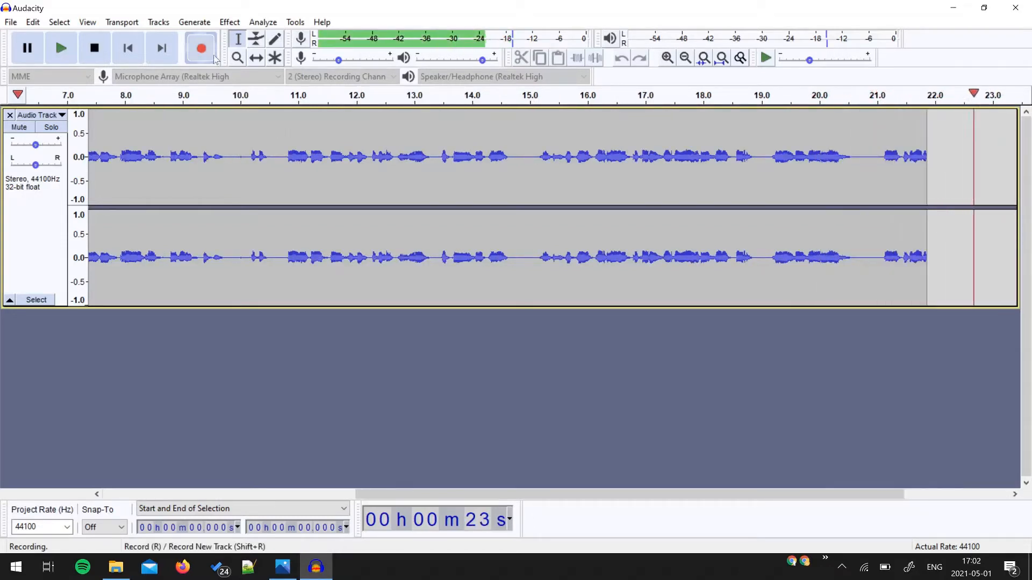
left_click(94, 47)
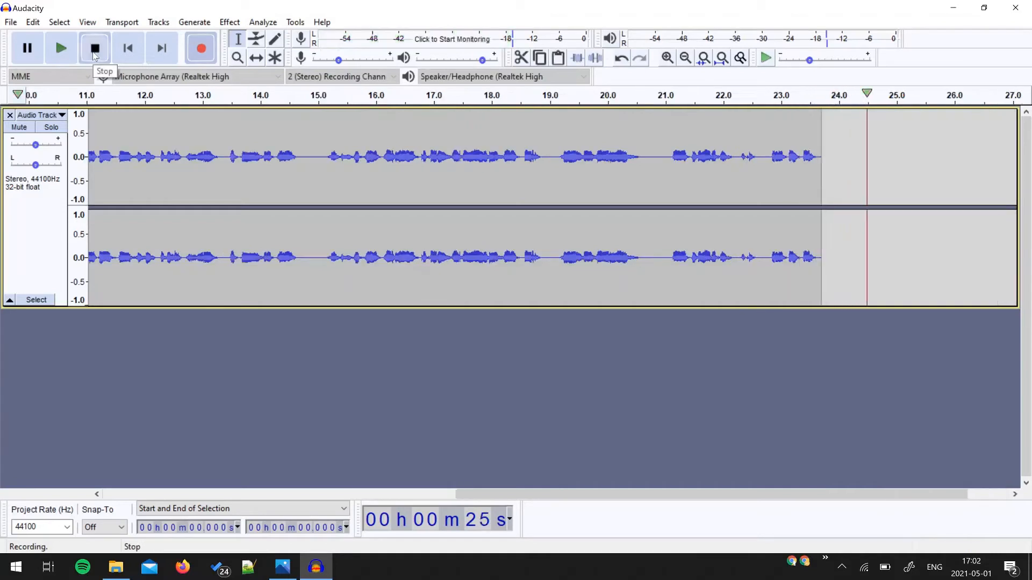
left_click(94, 47)
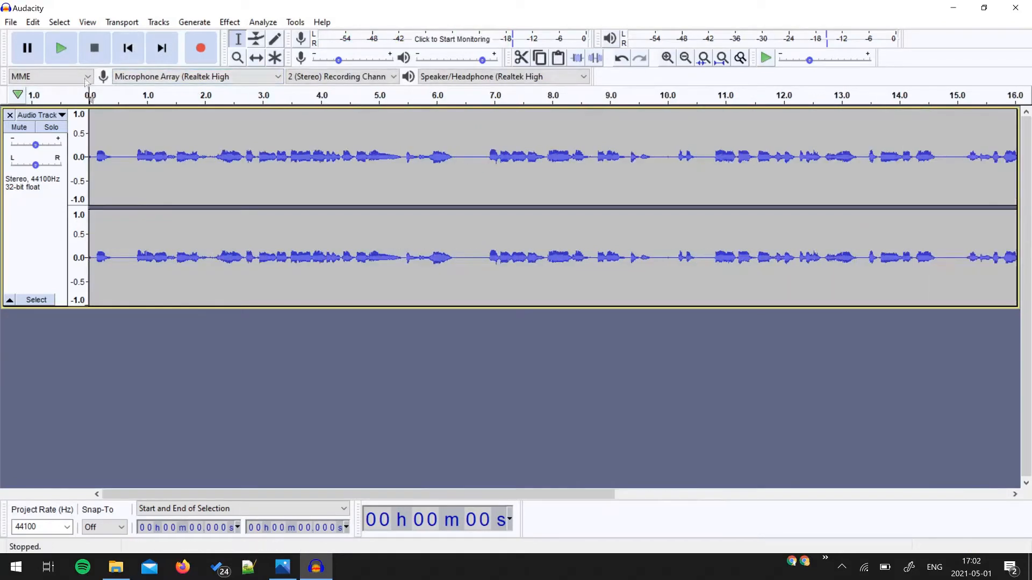
mouse_move(579, 149)
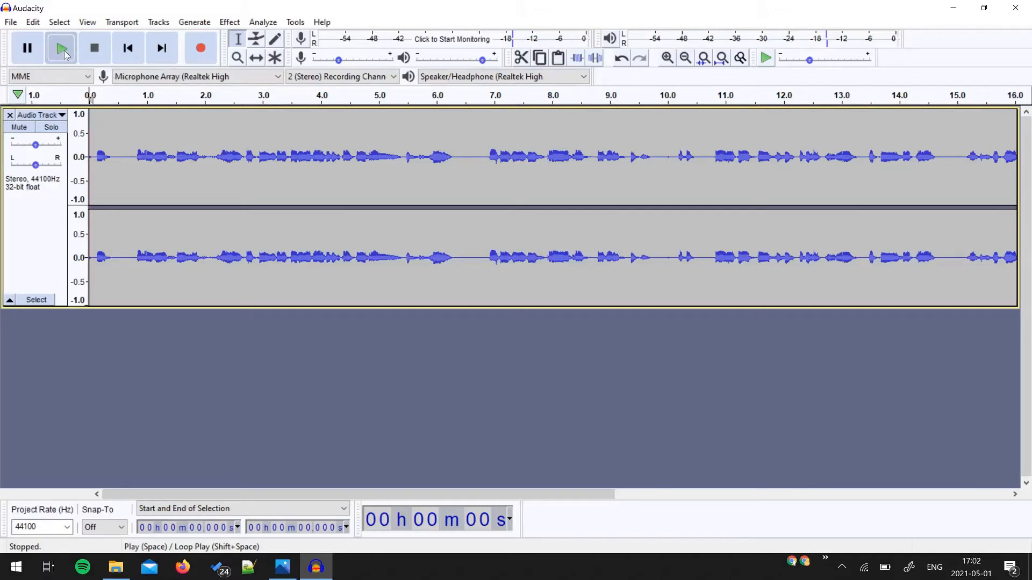
left_click(60, 48)
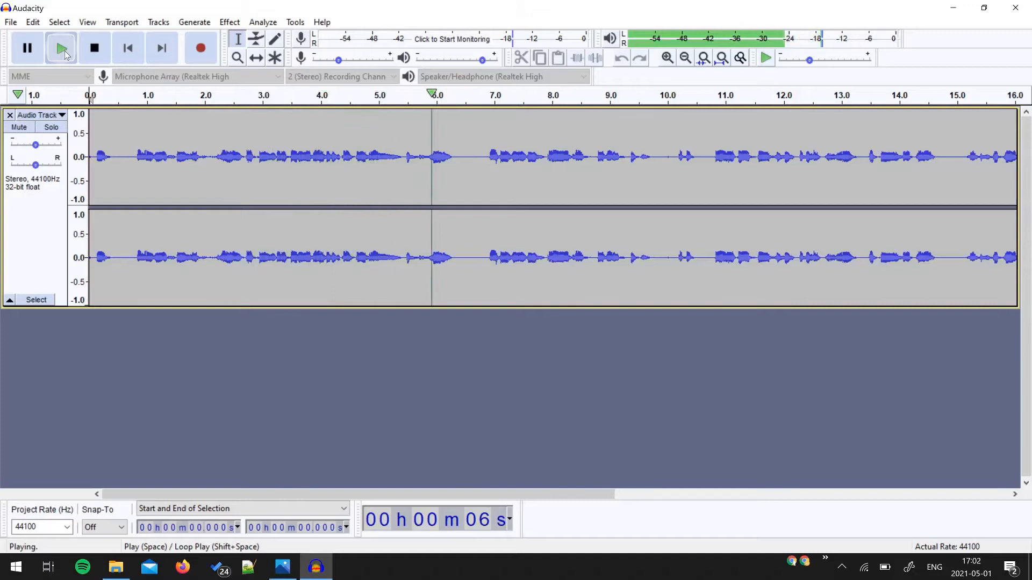
left_click(95, 47)
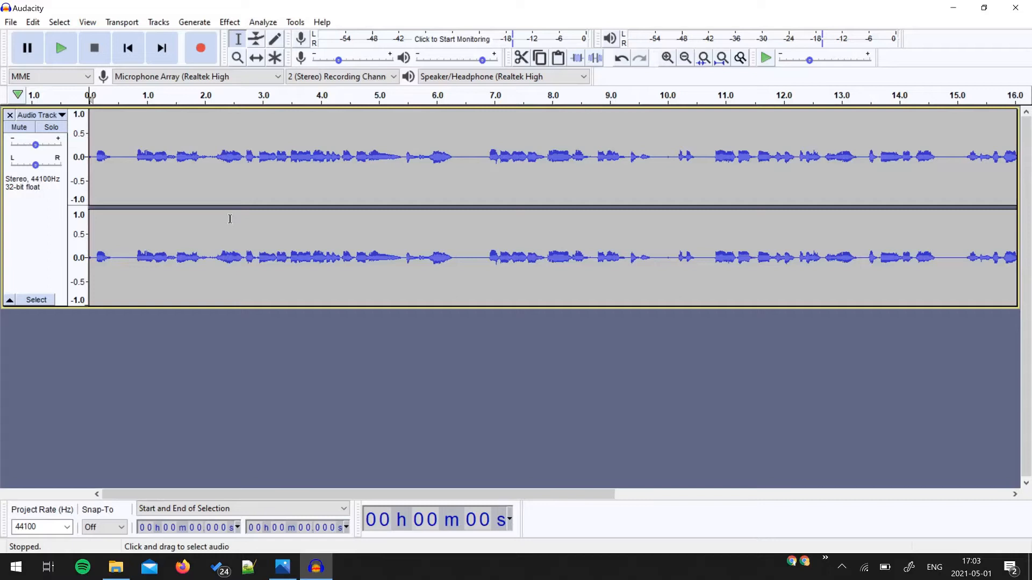
mouse_move(378, 396)
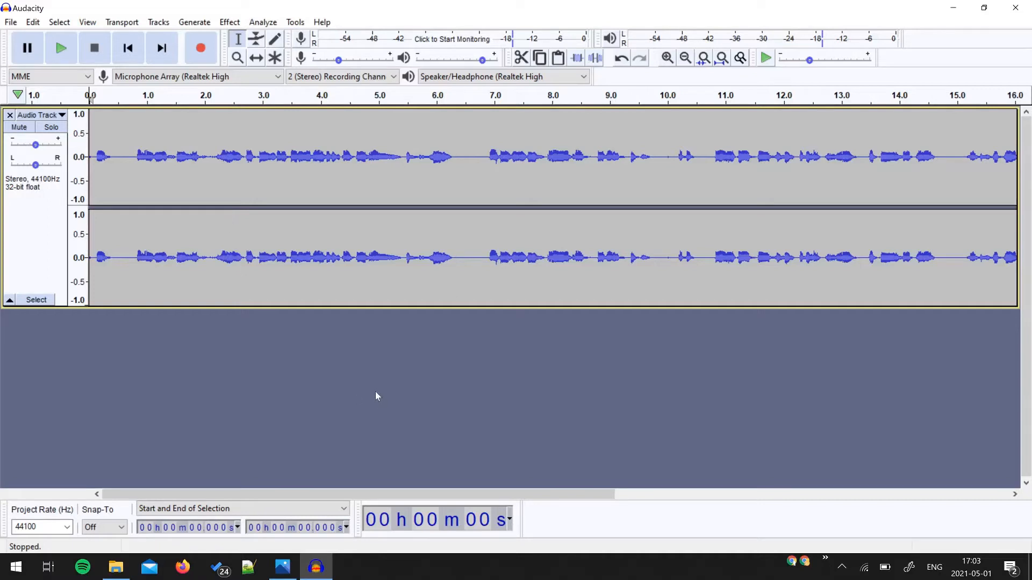
mouse_move(281, 384)
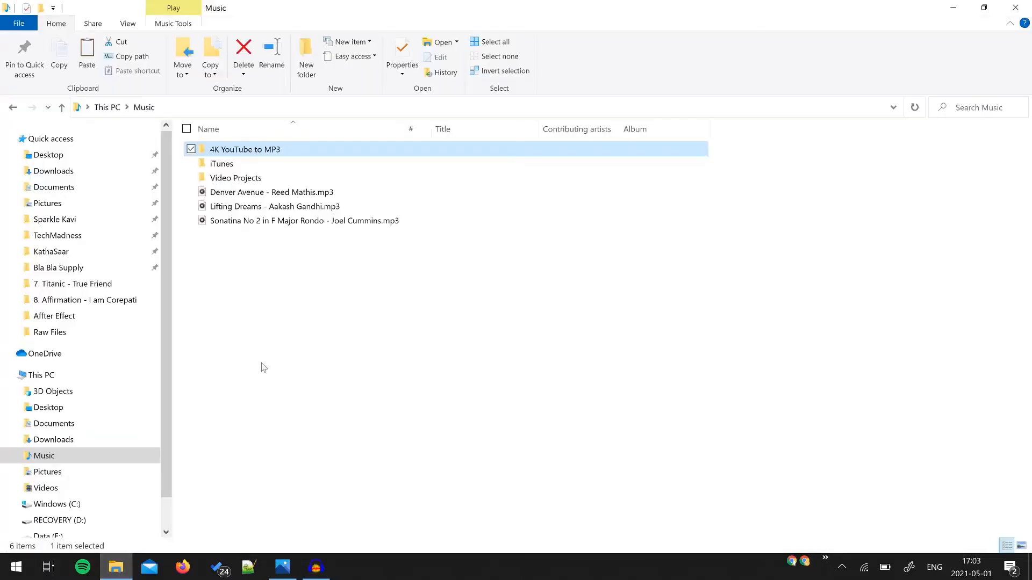
Step: Drag the Sonatina No 2 mp3 from the Music folder into Audacity below the voice track
left_click(305, 221)
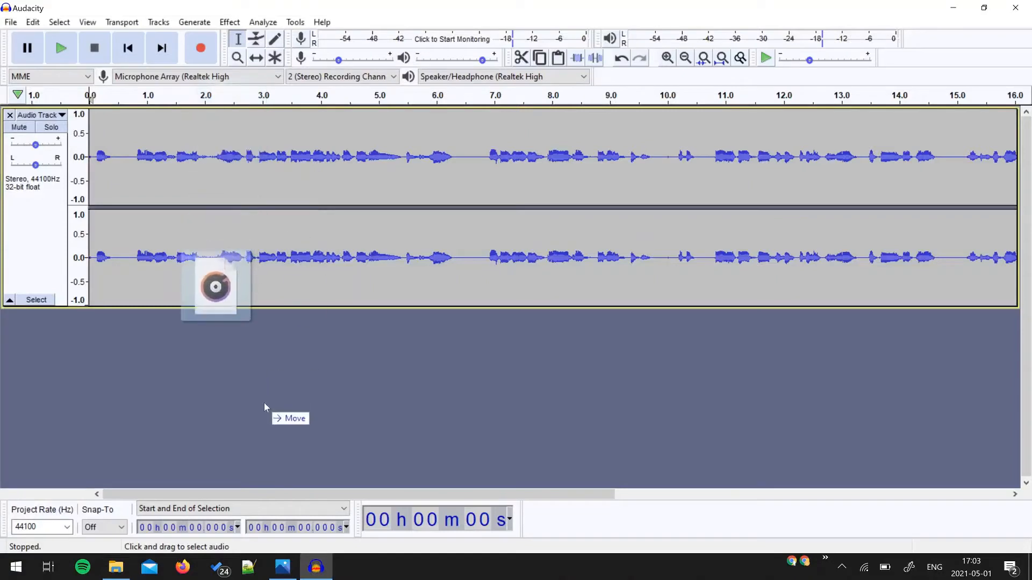
left_click_drag(215, 287, 444, 287)
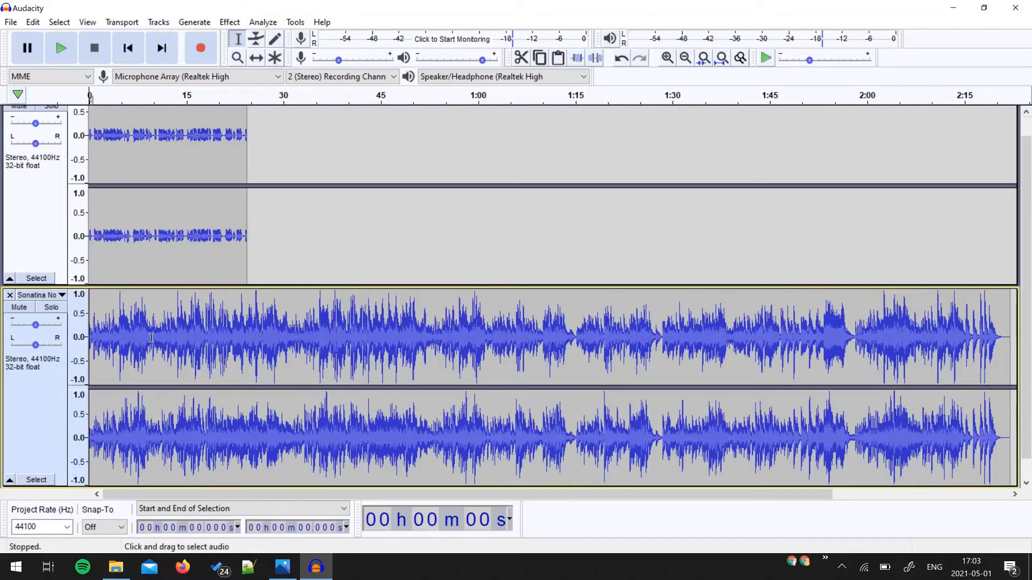
mouse_move(720, 361)
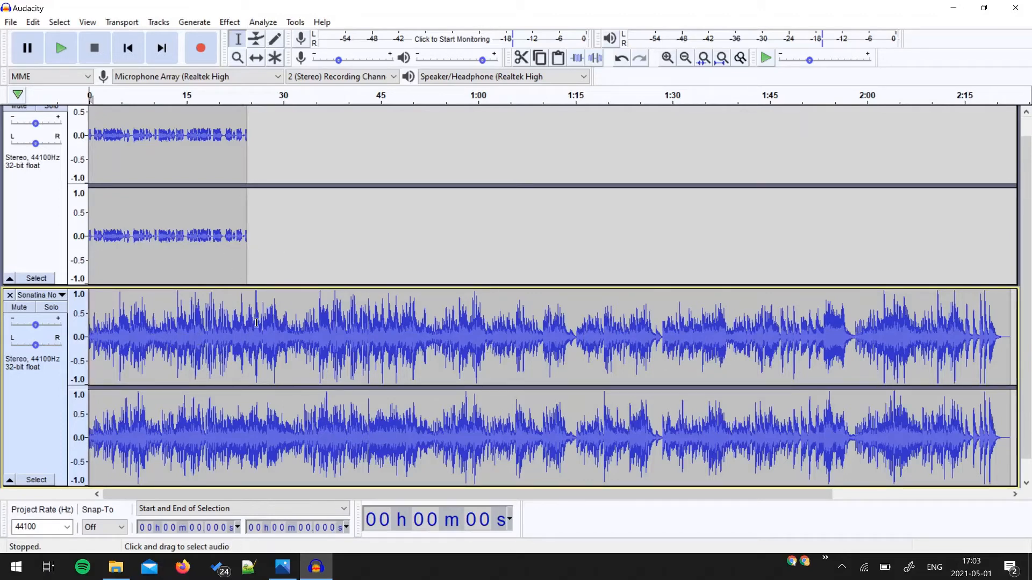
Step: Delete the Sonatina music past the voice's 24-second end and return the playhead to the start
left_click(245, 329)
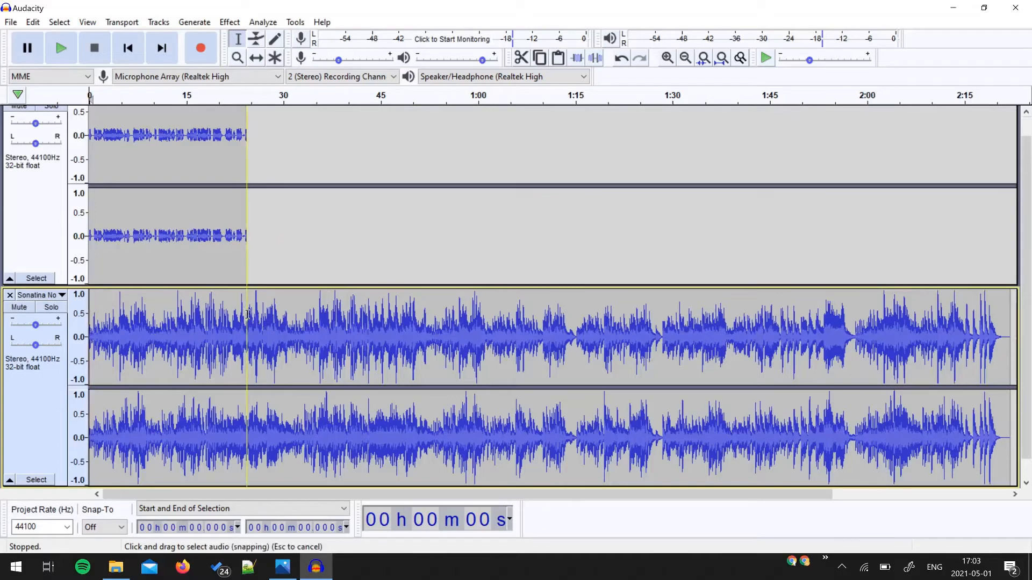
left_click_drag(246, 335, 540, 335)
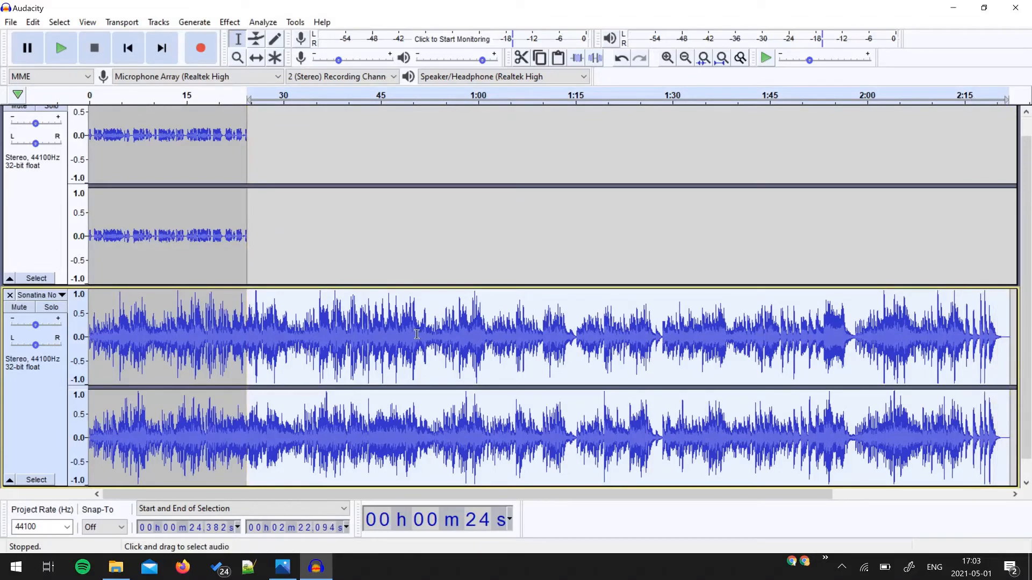
mouse_move(392, 308)
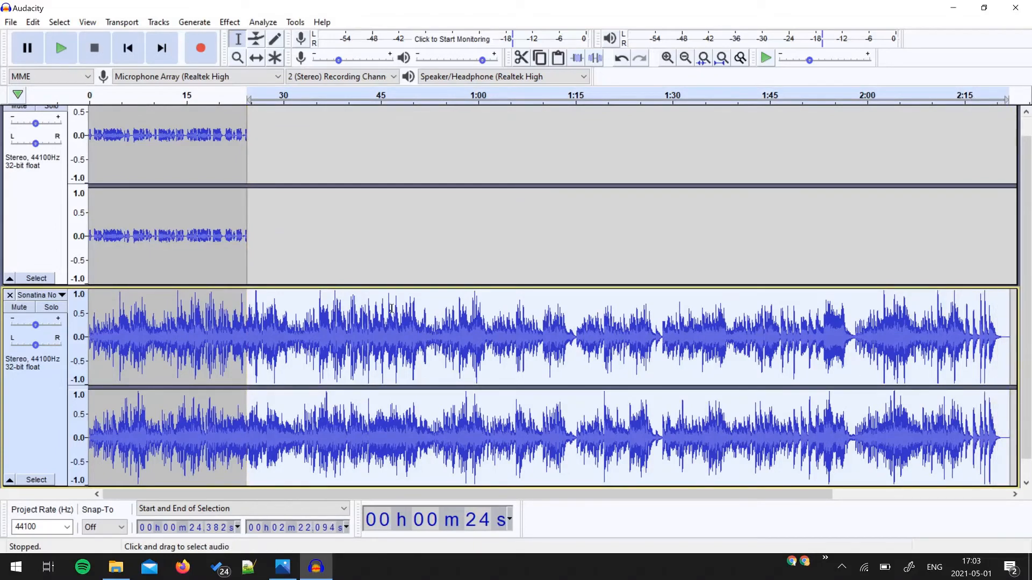
left_click(32, 21)
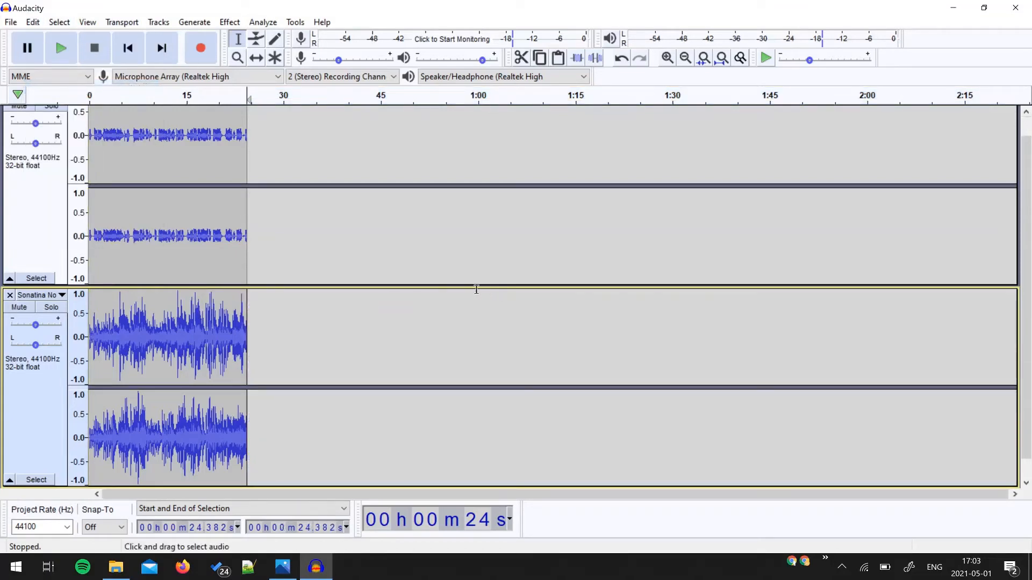
mouse_move(159, 199)
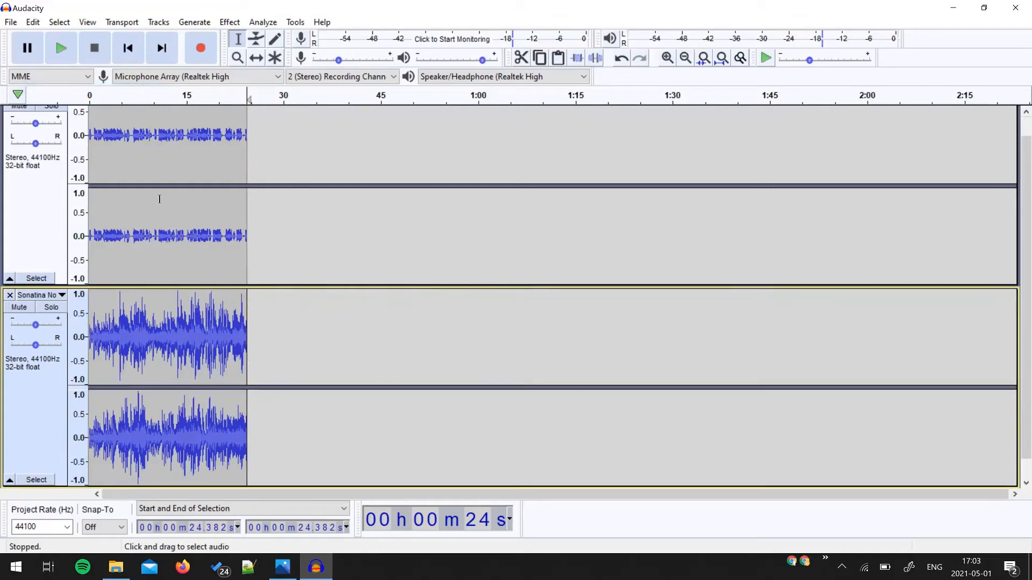
left_click(90, 96)
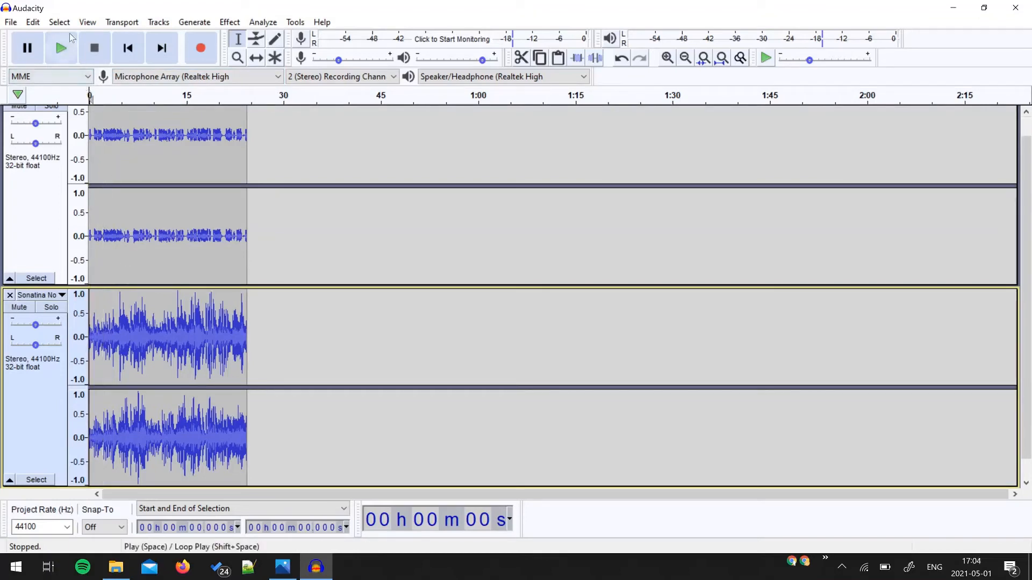
left_click(59, 47)
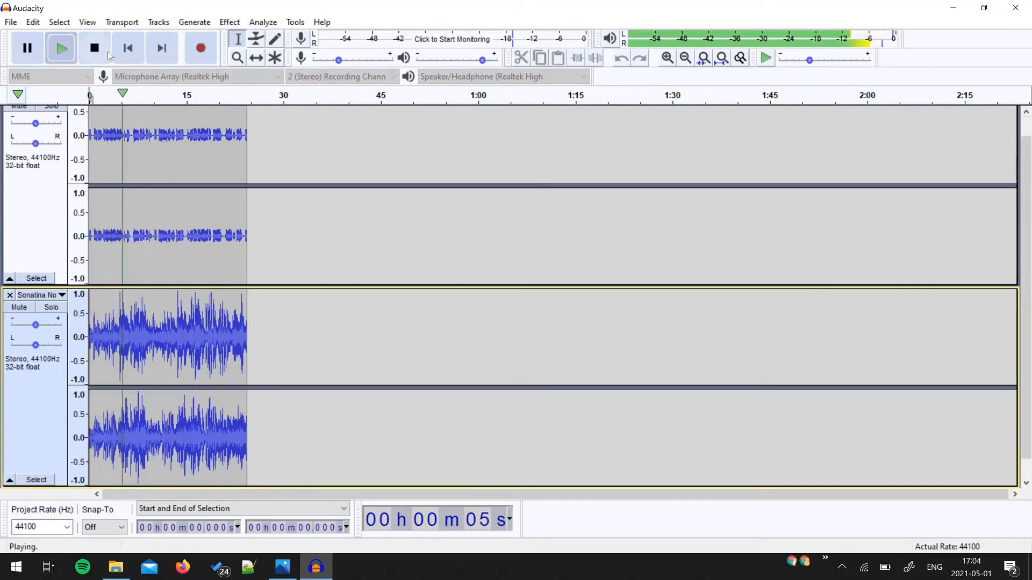
left_click(94, 47)
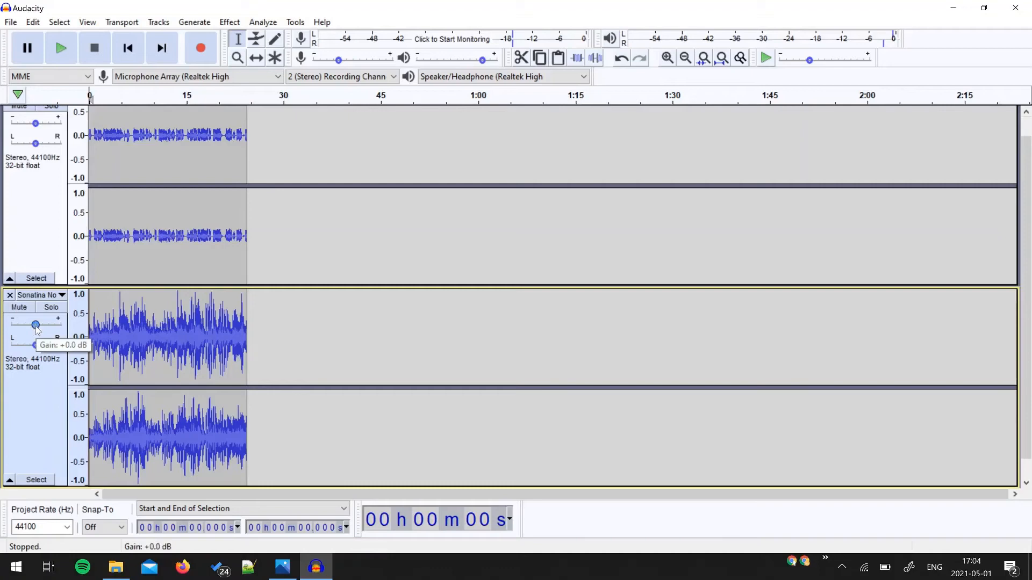
Step: Drag the Sonatina track's Gain slider down to -20.0 dB
left_click_drag(37, 325, 33, 326)
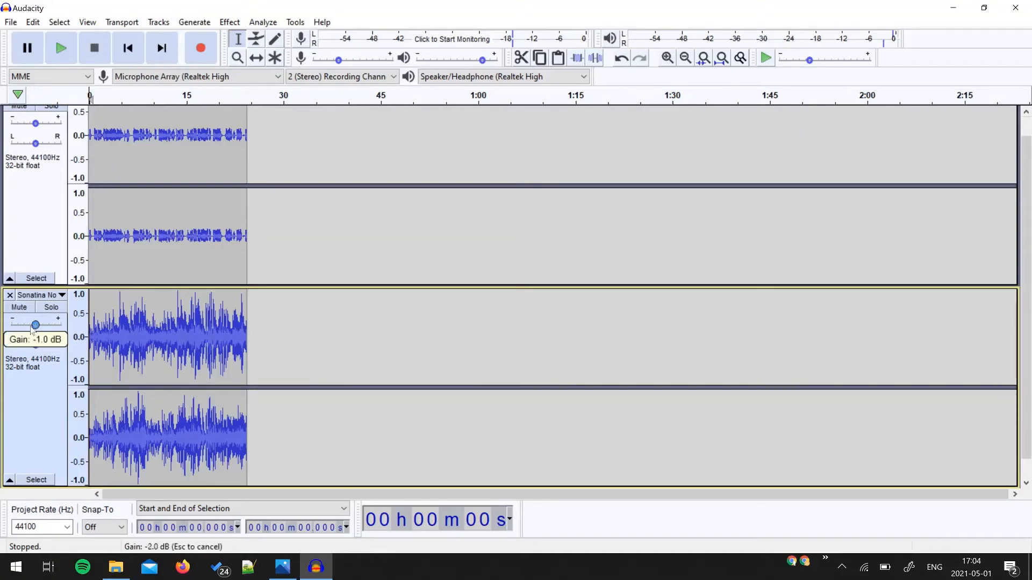
left_click_drag(36, 325, 21, 325)
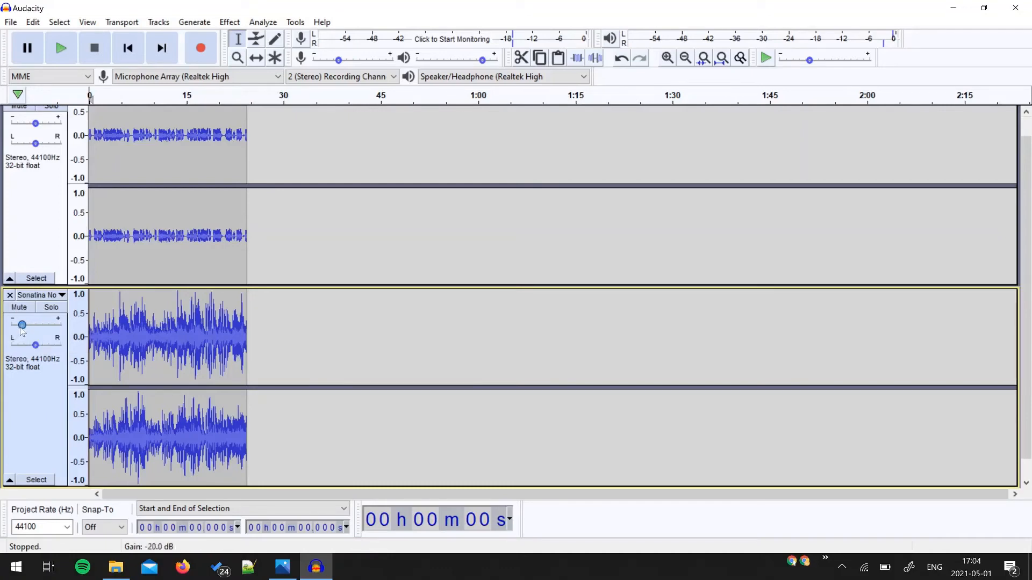
left_click_drag(21, 326, 17, 326)
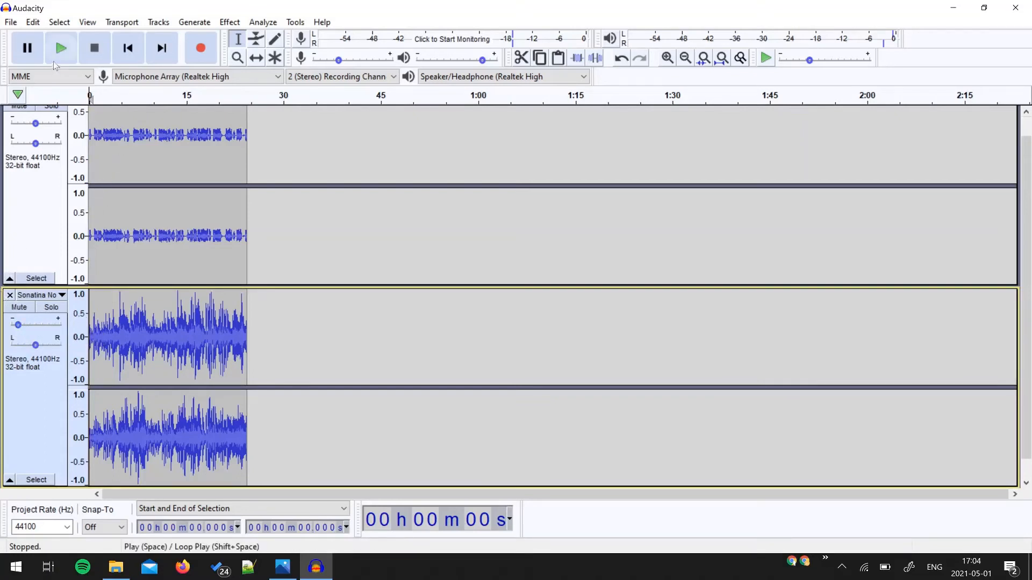
left_click(59, 47)
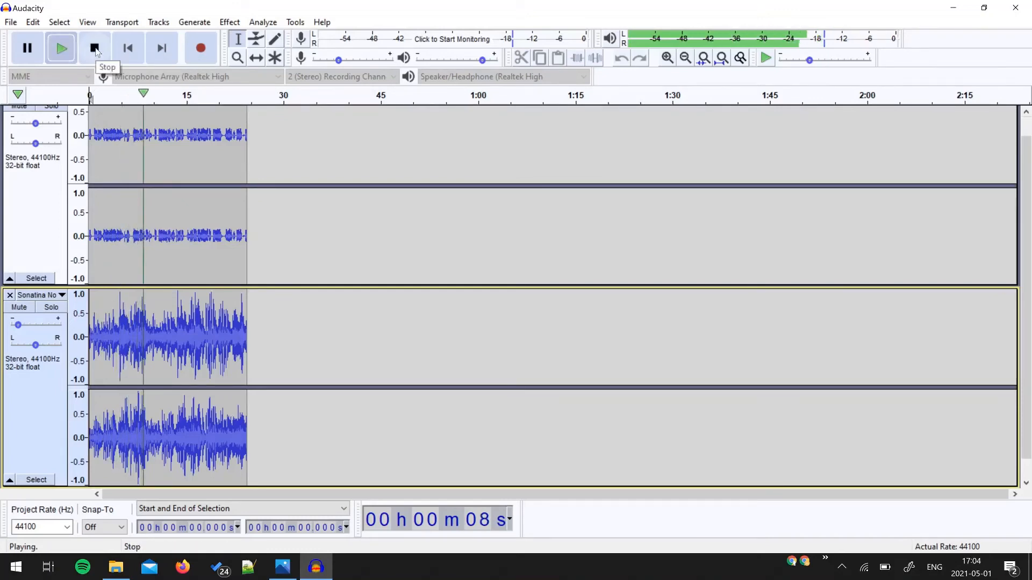
left_click(94, 47)
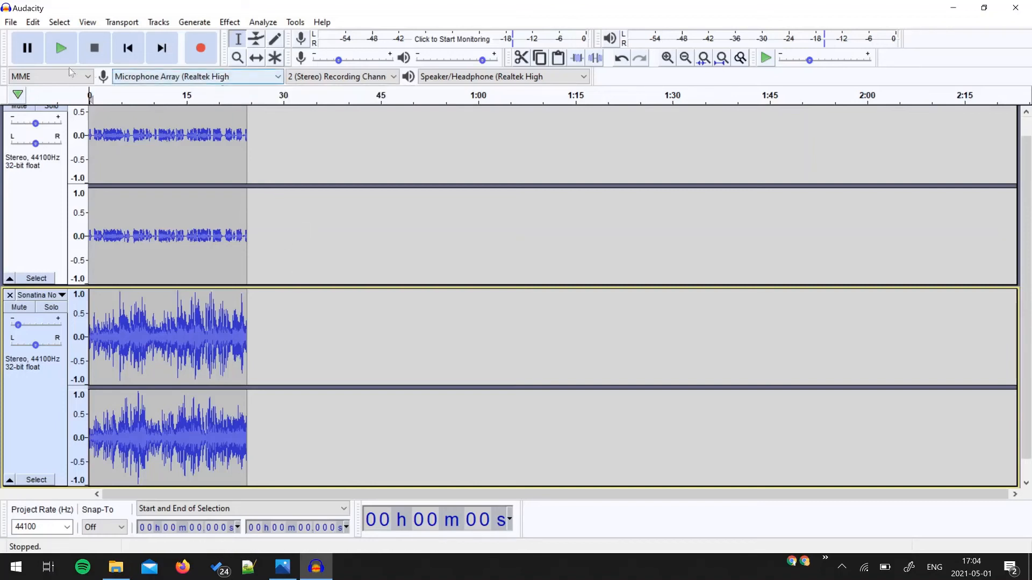
left_click(11, 22)
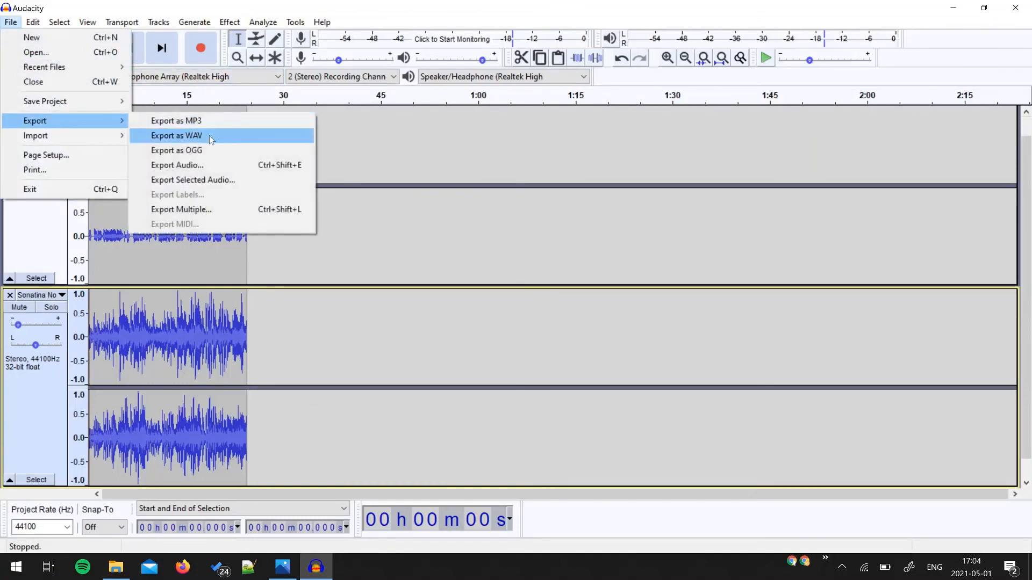
mouse_move(177, 150)
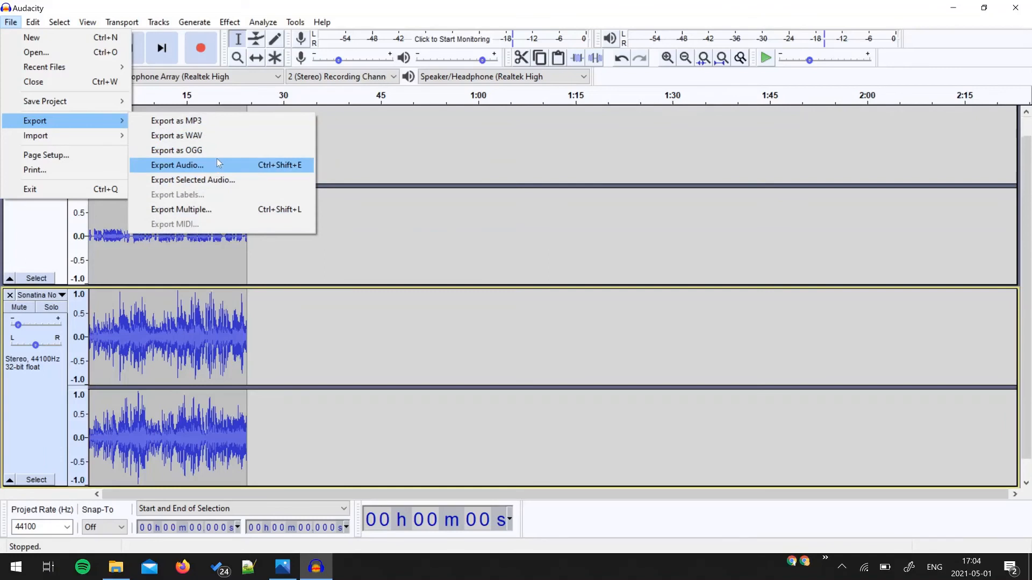
mouse_move(45, 101)
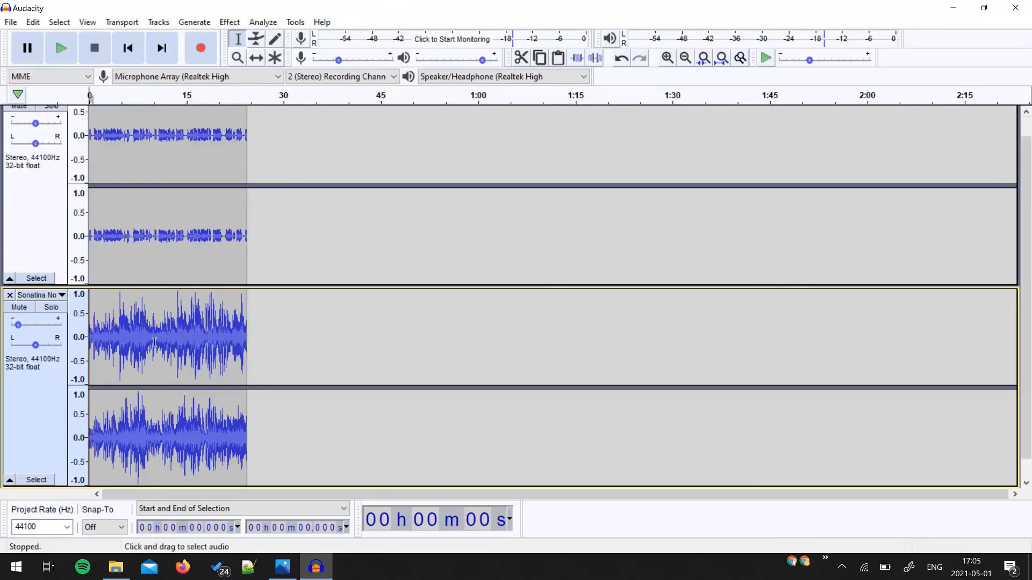
mouse_move(302, 362)
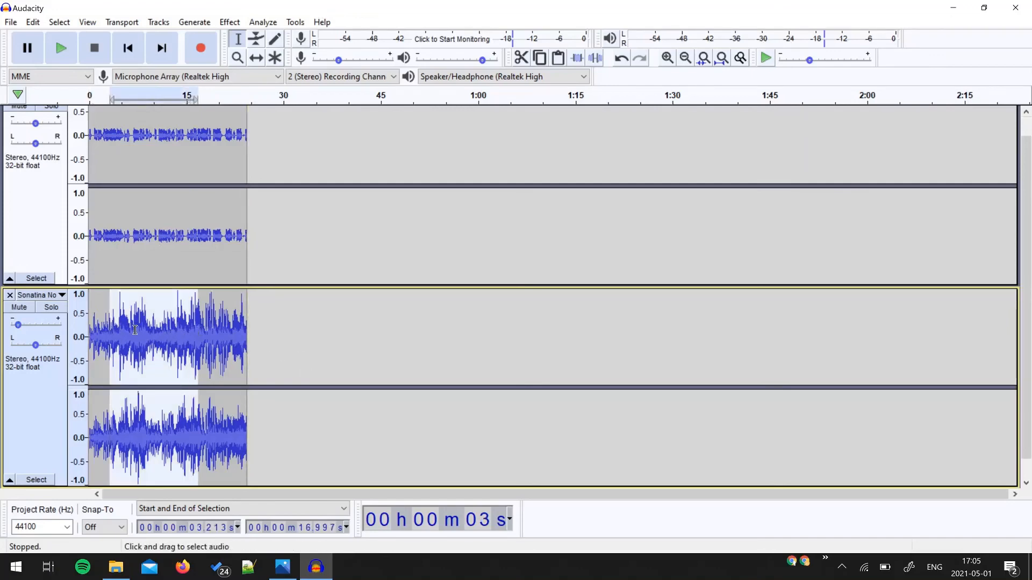
left_click(214, 337)
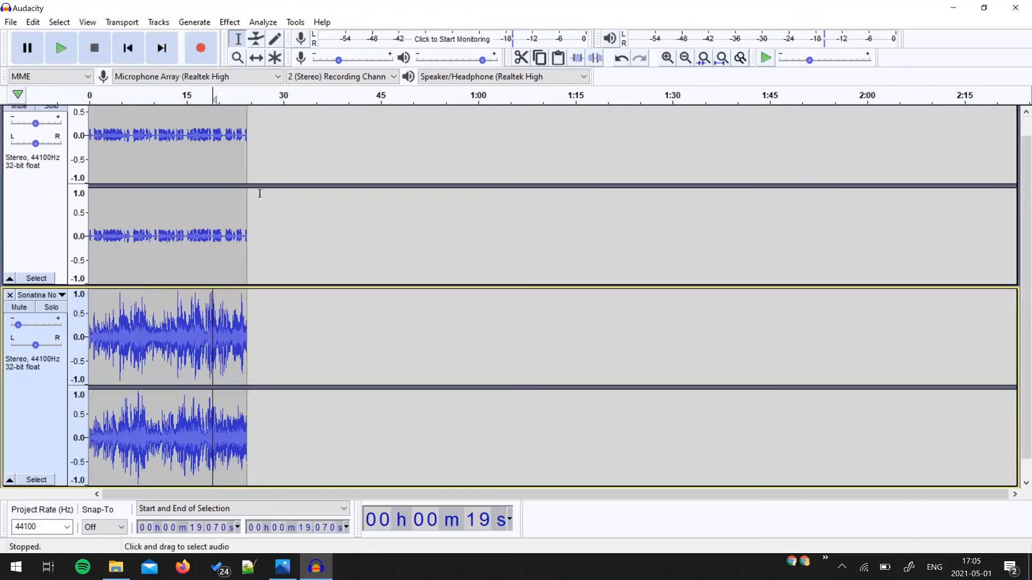
mouse_move(276, 224)
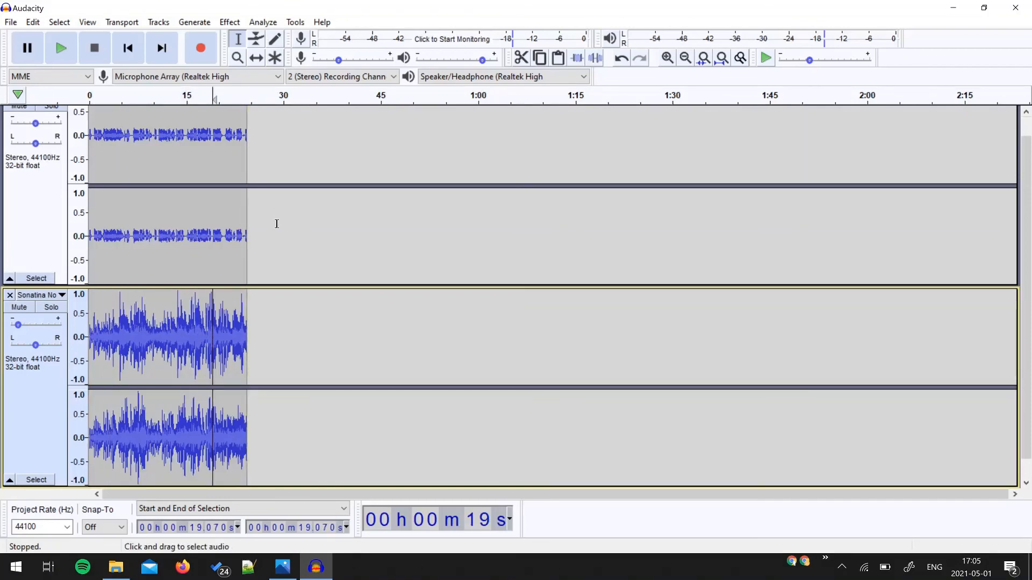